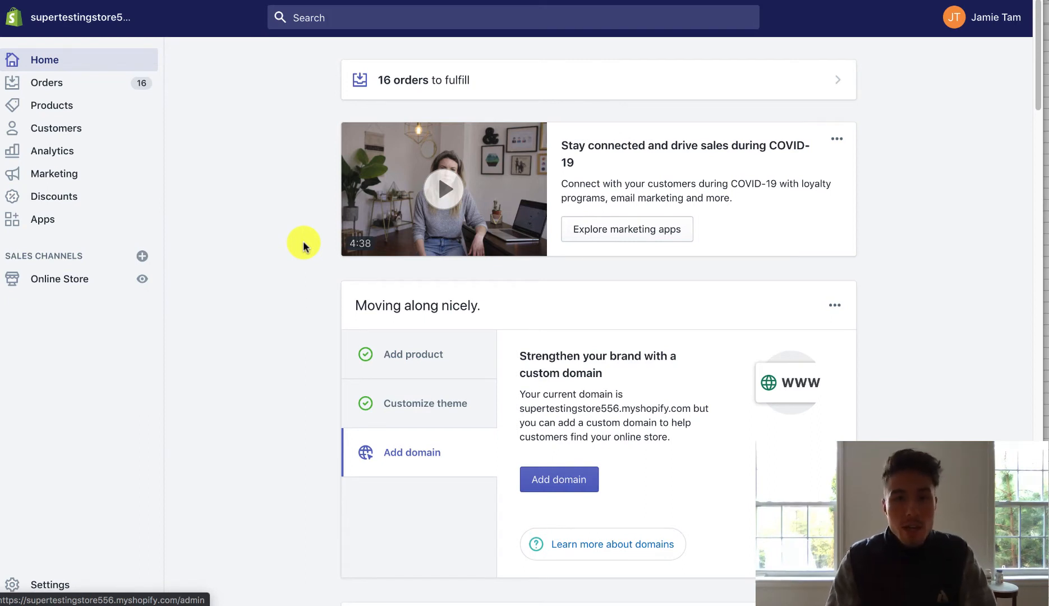
{"action": "mouse_move", "coordinate": [191, 253]}
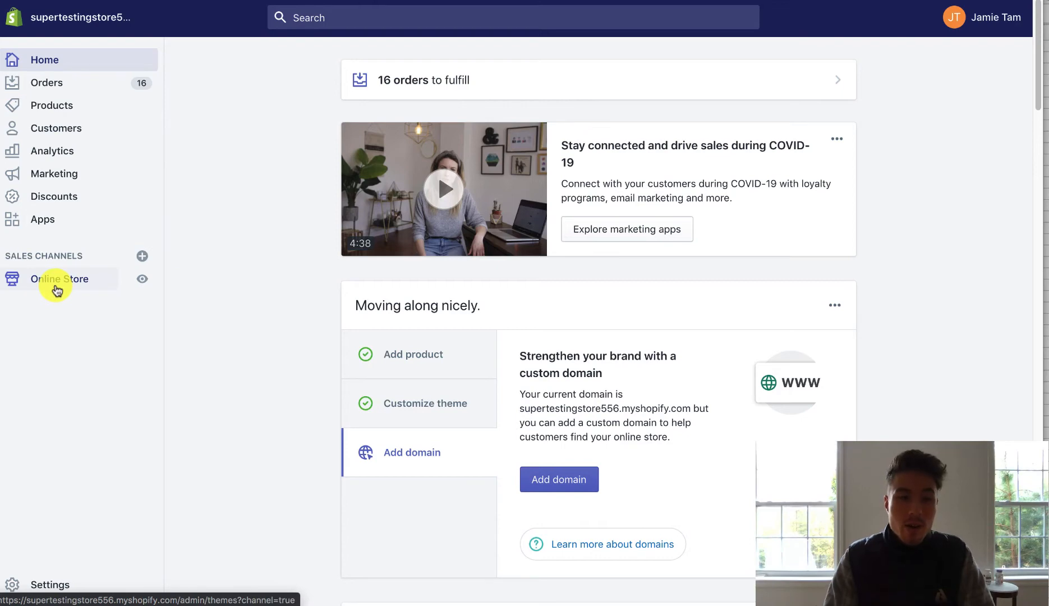
- Go to Online Store themes and start customizing the live Debut theme
{"action": "left_click", "coordinate": [59, 279]}
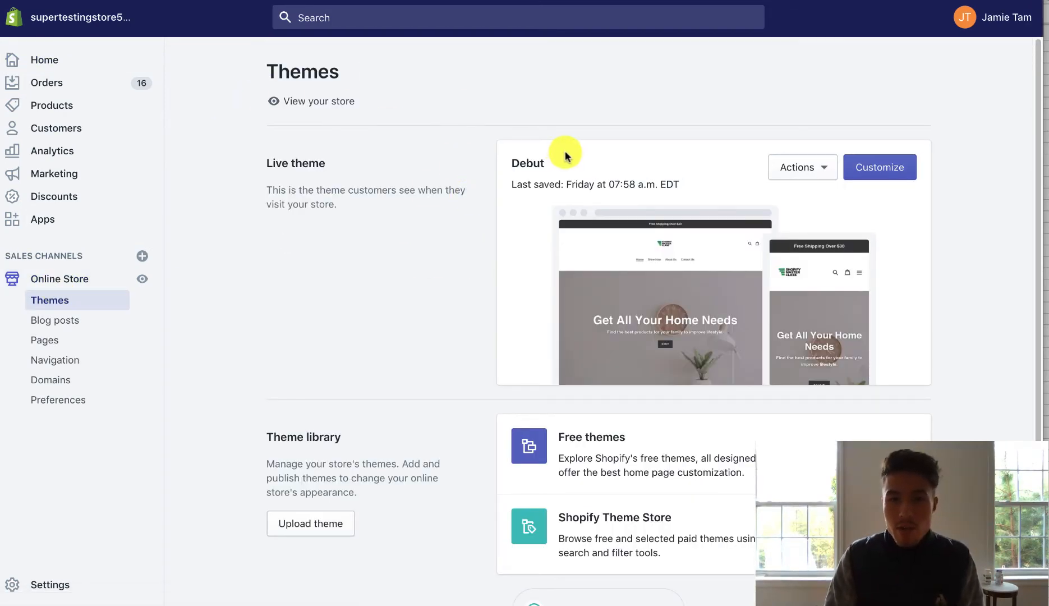
{"action": "left_click", "coordinate": [878, 167]}
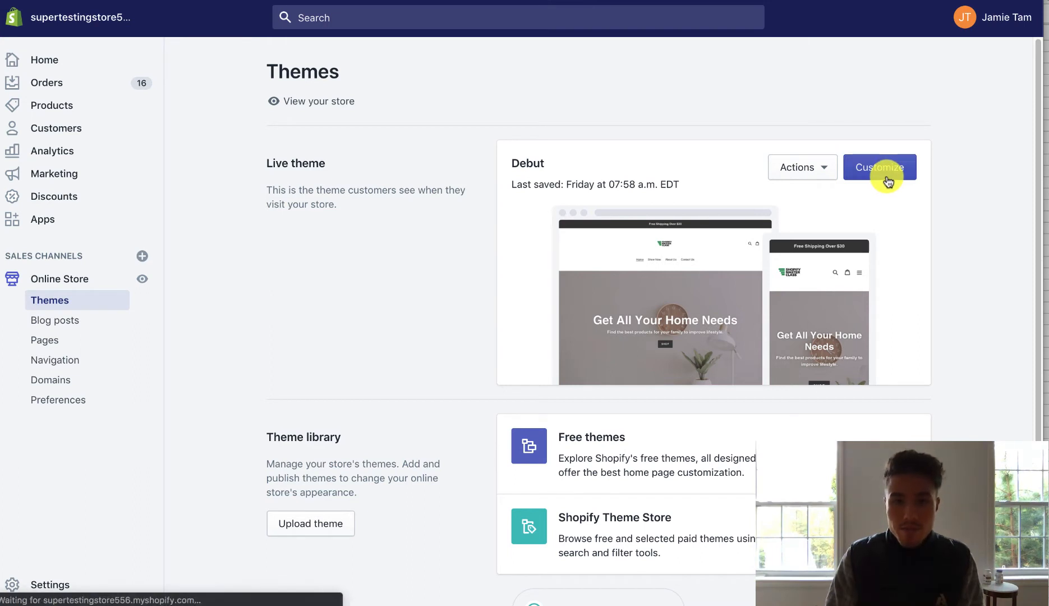
- Open the cart in the Debut preview and proceed to checkout with the mouse item
{"action": "left_click", "coordinate": [879, 167]}
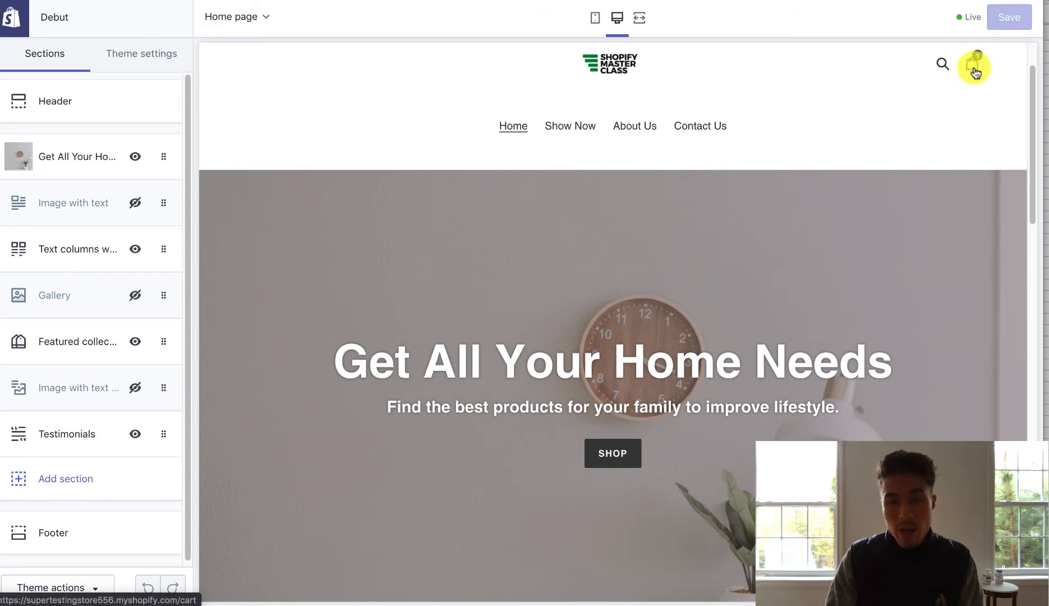
{"action": "left_click", "coordinate": [973, 66]}
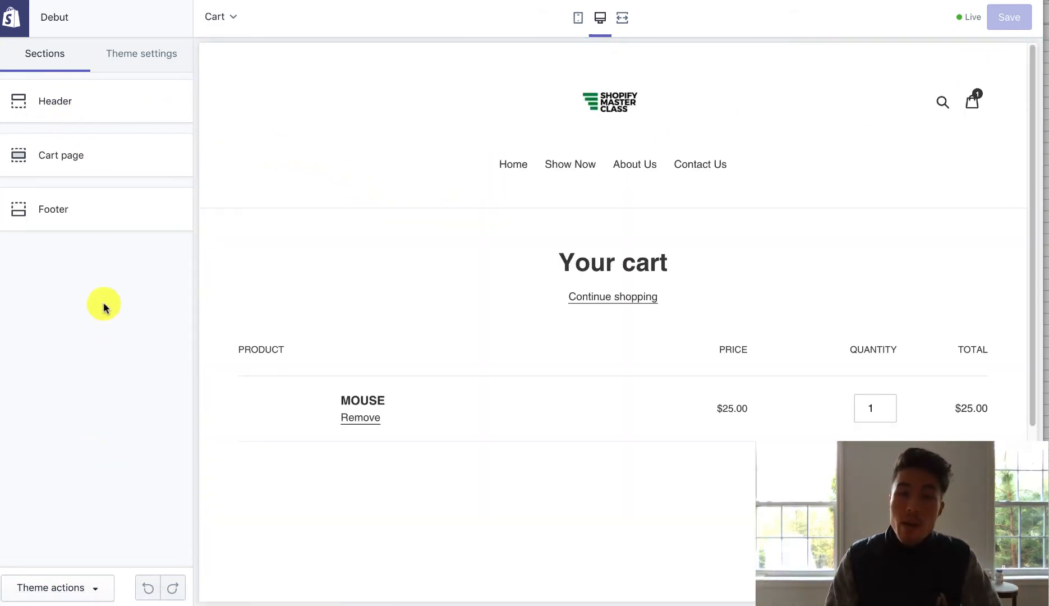
{"action": "left_click", "coordinate": [60, 155]}
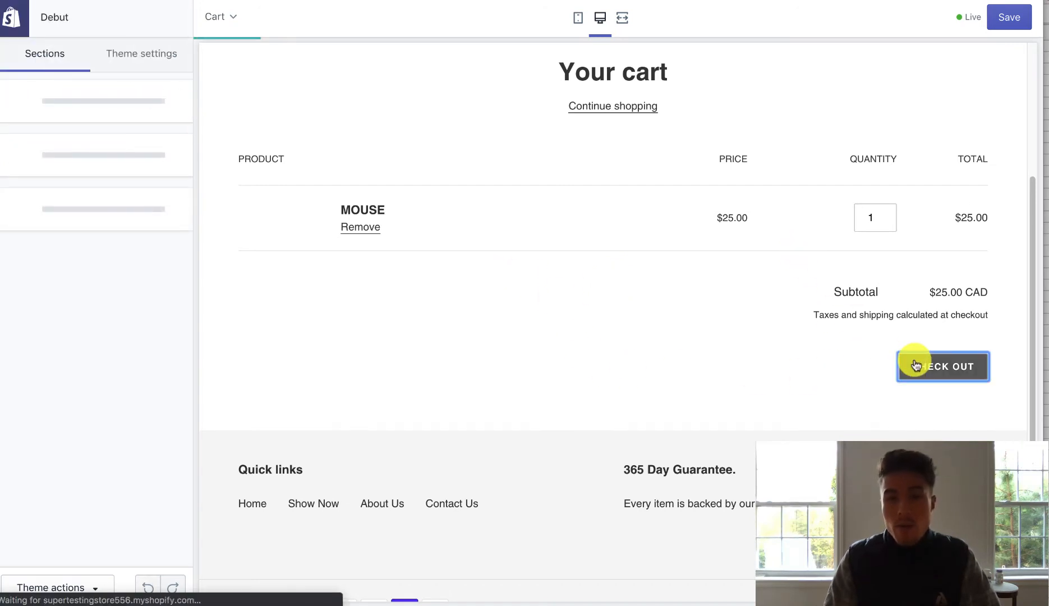
{"action": "left_click", "coordinate": [942, 366]}
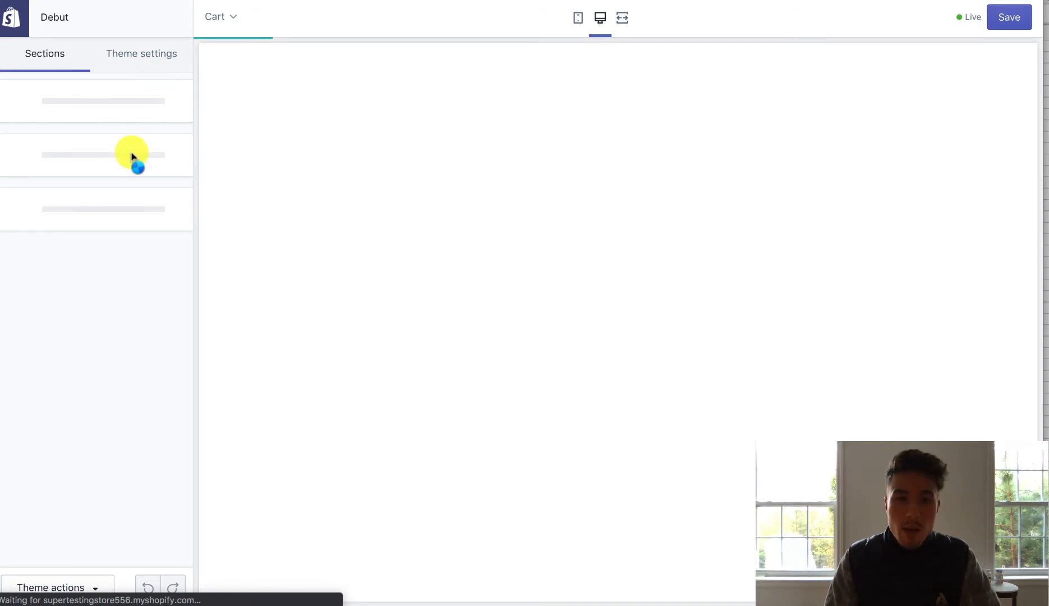
{"action": "left_click", "coordinate": [221, 17]}
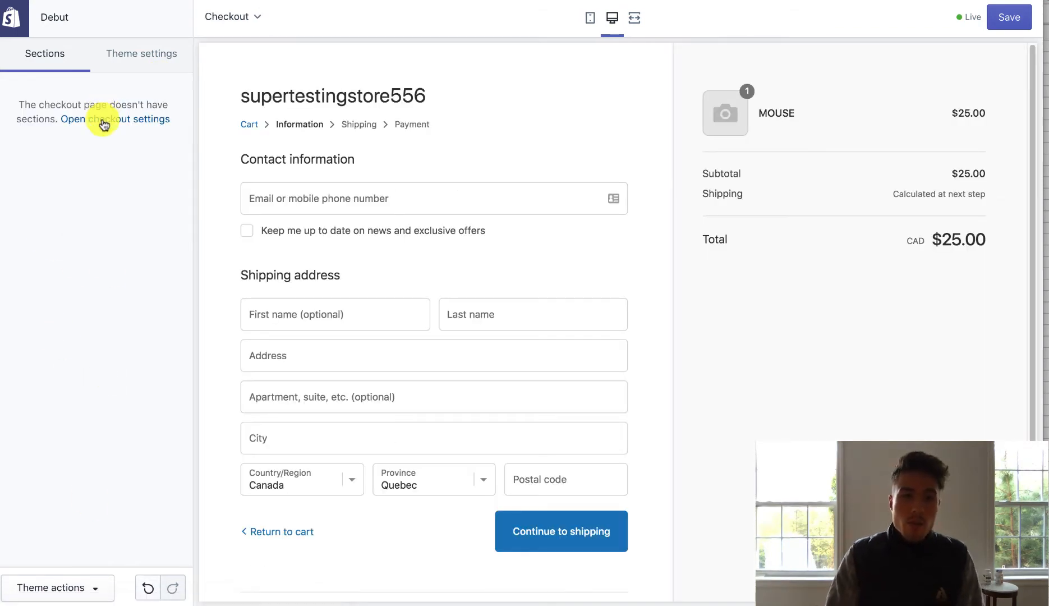
- Open the checkout style settings and the image library for the logo
{"action": "left_click", "coordinate": [121, 118]}
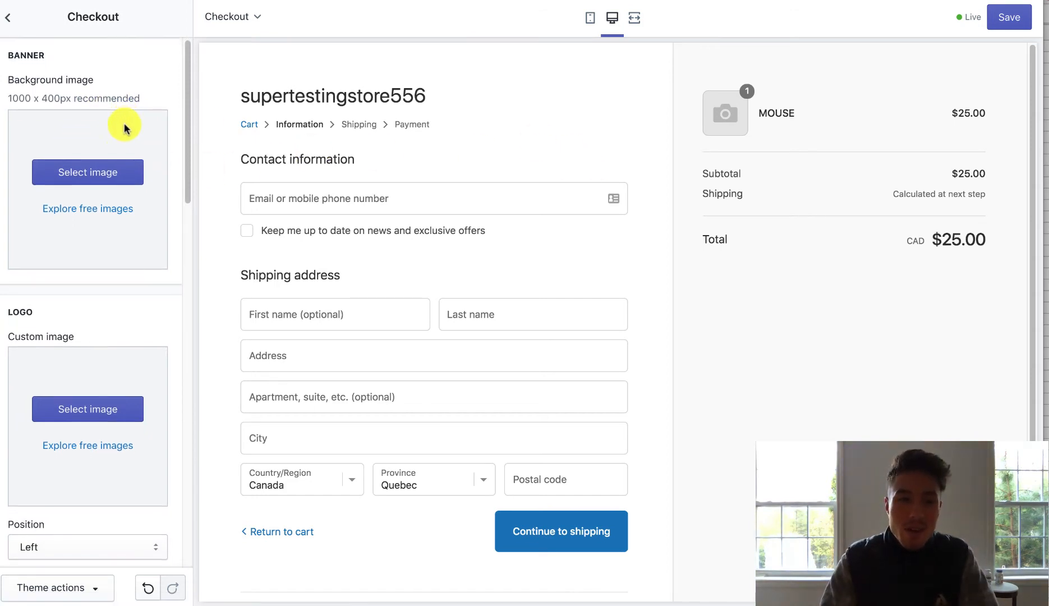
{"action": "scroll", "scroll_direction": "down", "scroll_amount": 3}
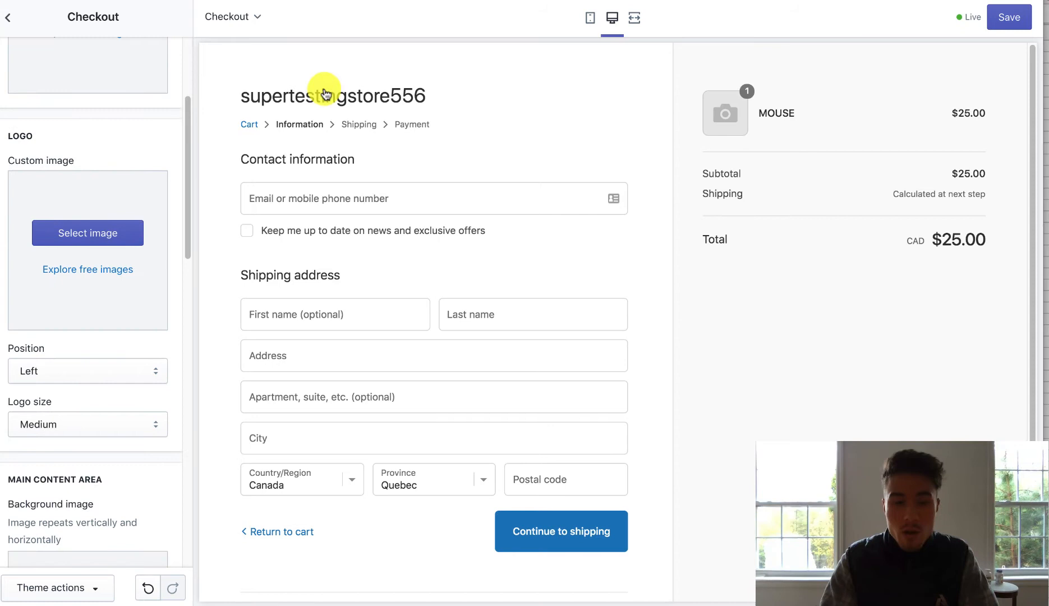
{"action": "scroll", "scroll_direction": "down", "scroll_amount": 3}
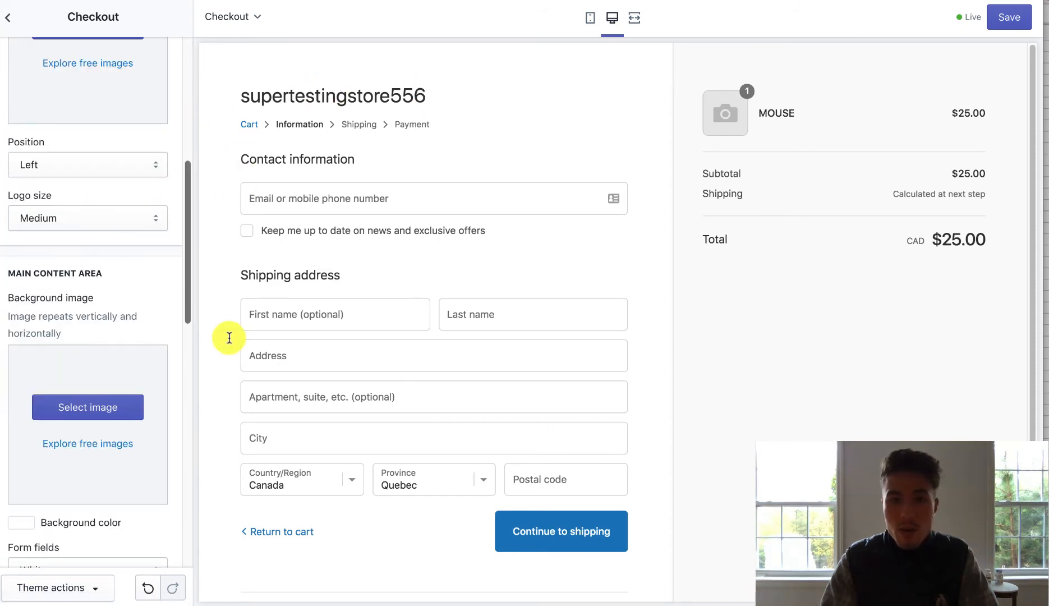
{"action": "scroll", "scroll_direction": "down", "scroll_amount": 3}
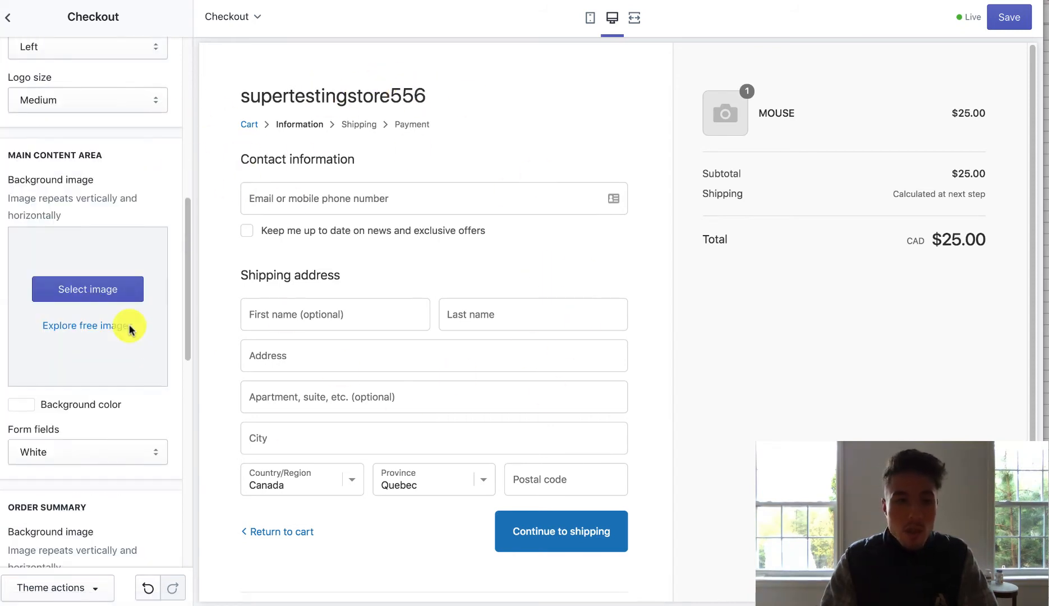
{"action": "scroll", "scroll_direction": "down", "scroll_amount": 3}
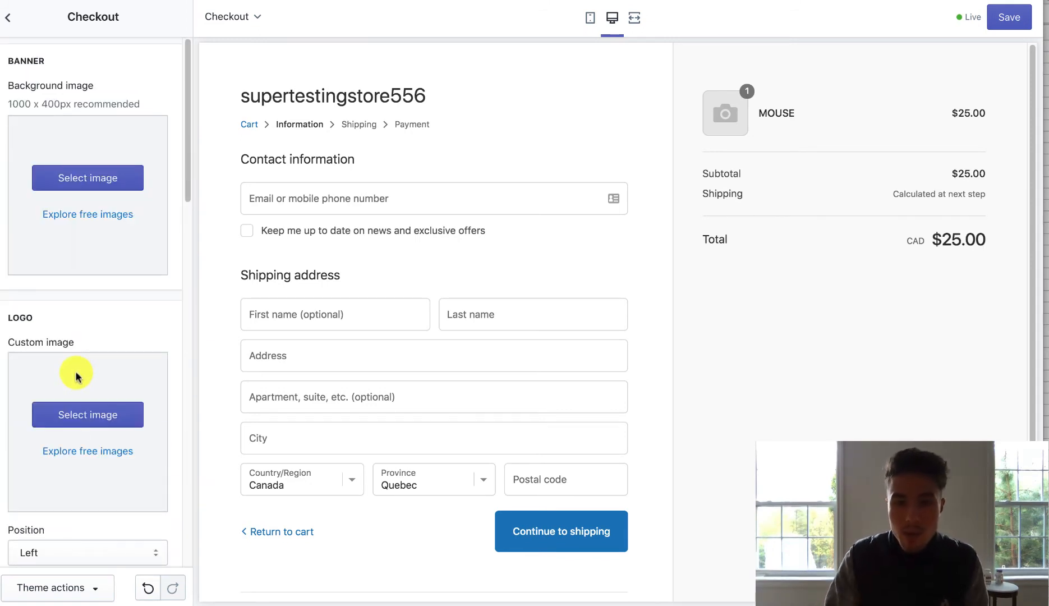
{"action": "left_click", "coordinate": [87, 415]}
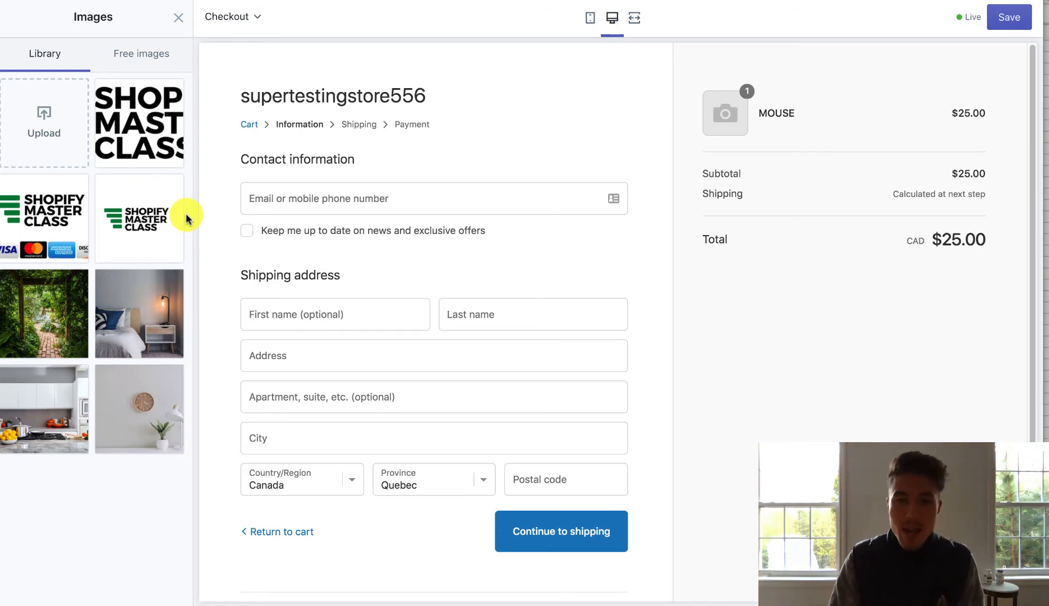
{"action": "mouse_move", "coordinate": [204, 247]}
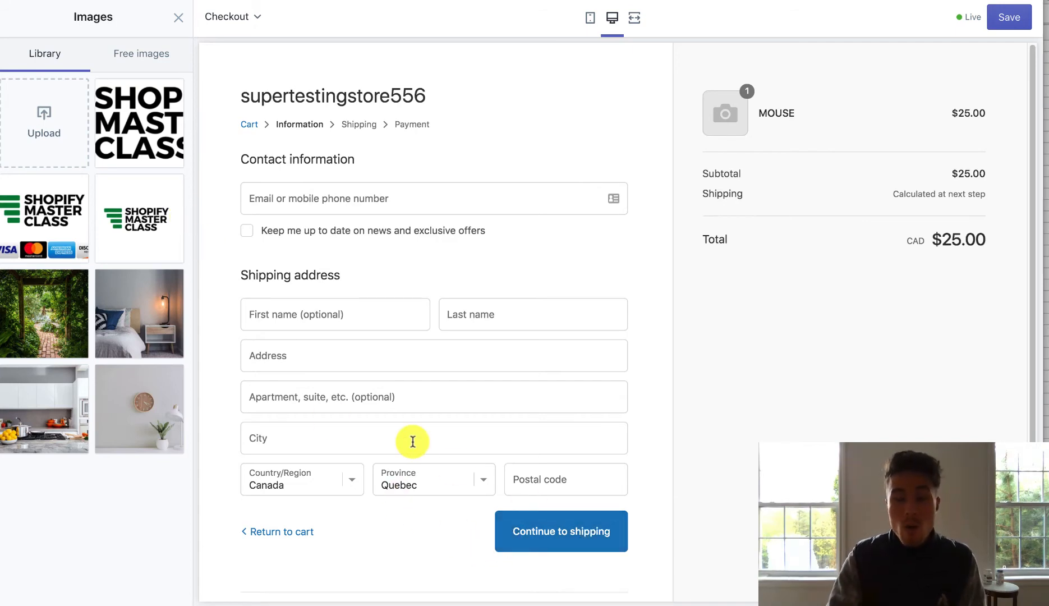
{"action": "mouse_move", "coordinate": [168, 233]}
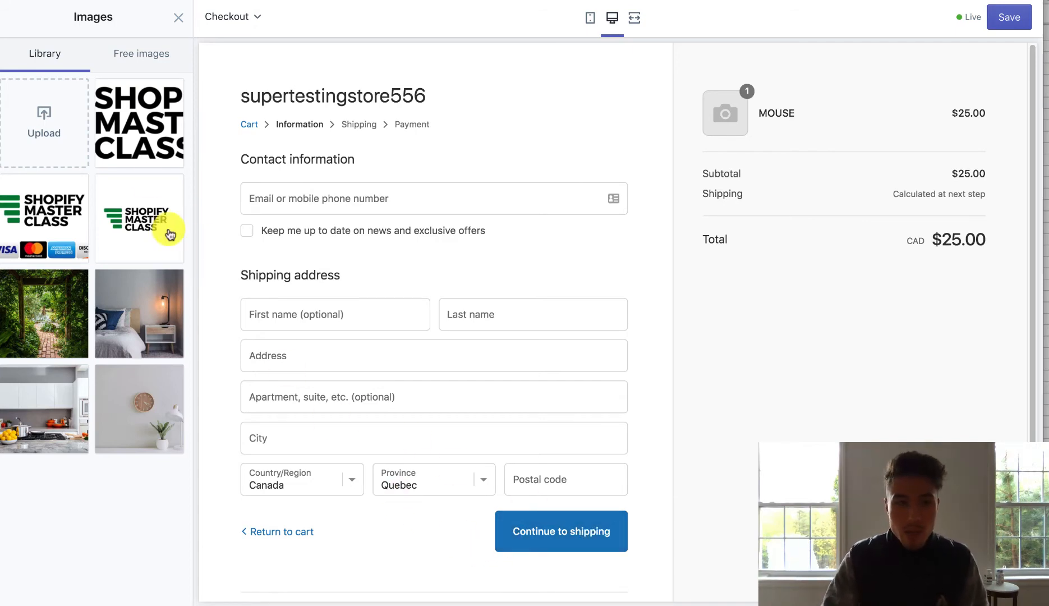
- Select the Shopify Master Class logo with card icons and center it
{"action": "left_click", "coordinate": [139, 123]}
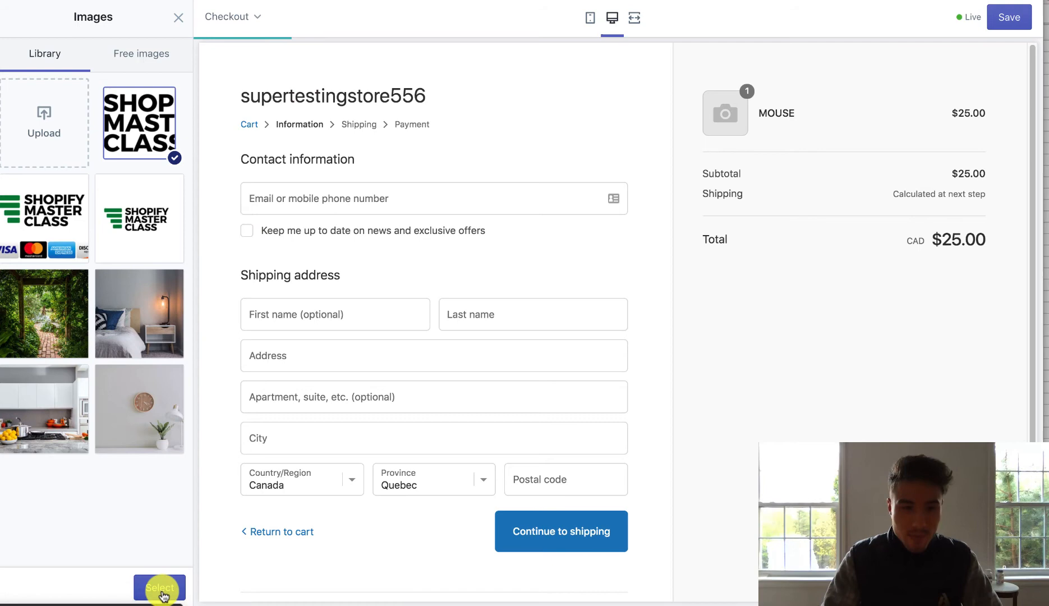
{"action": "left_click", "coordinate": [159, 587]}
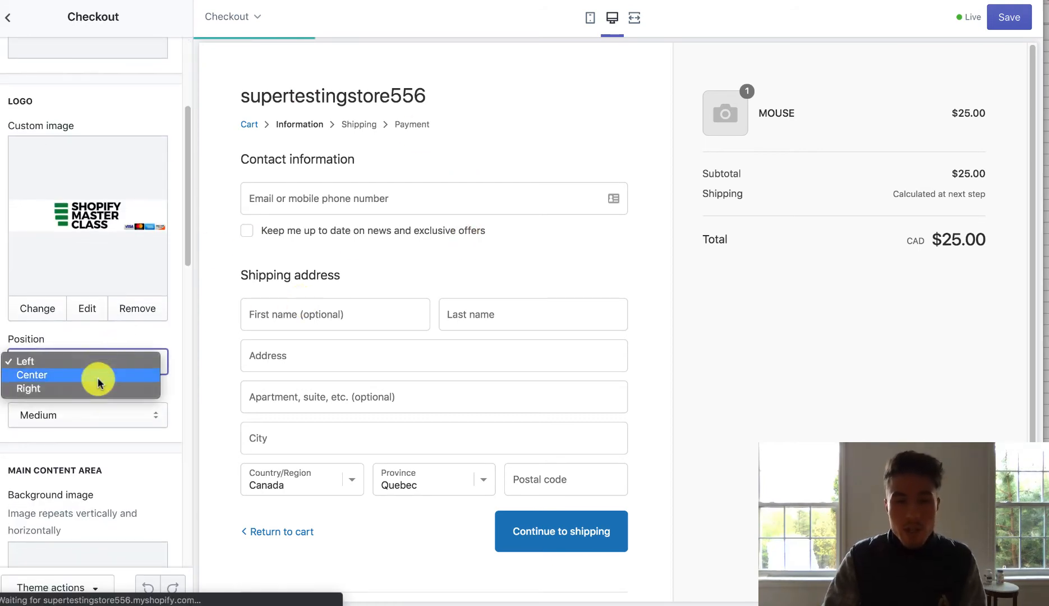
{"action": "left_click", "coordinate": [32, 374]}
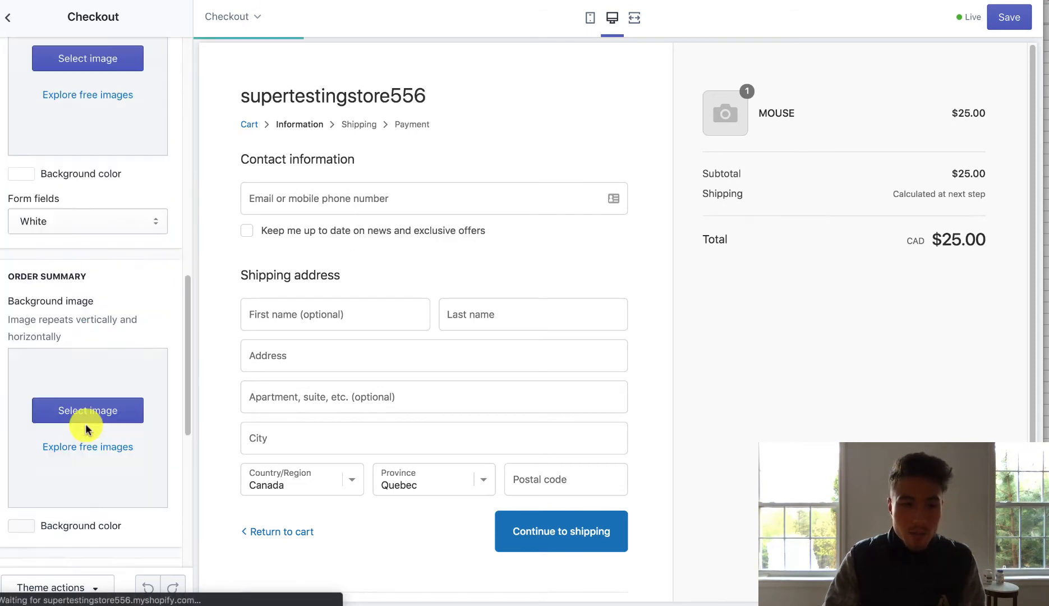
- Set the accent colour to green #19BD37, keeping the buttons red
{"action": "scroll", "scroll_direction": "down", "scroll_amount": 3}
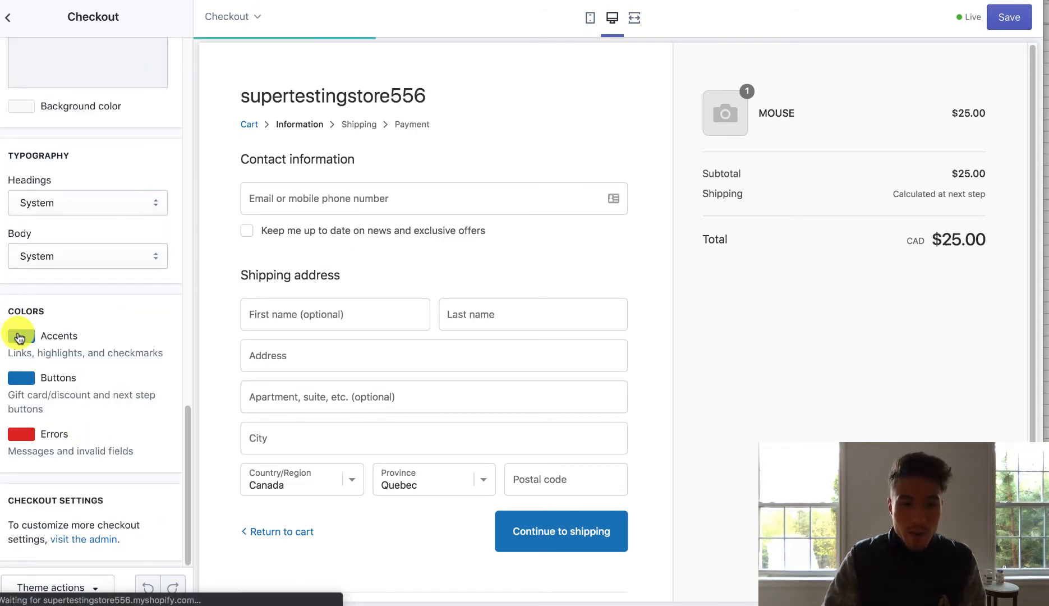
{"action": "left_click", "coordinate": [21, 335]}
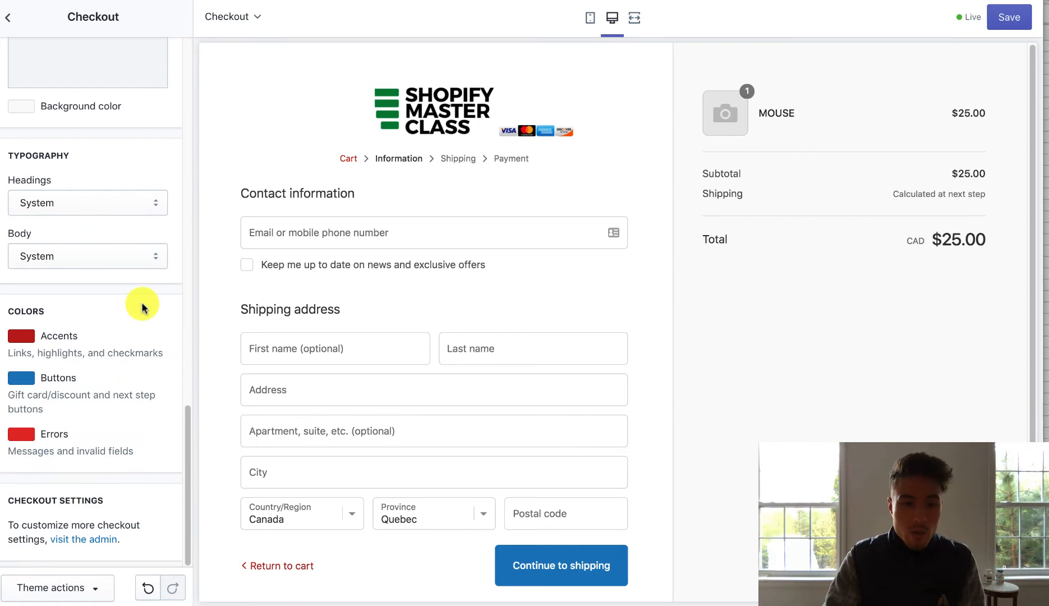
{"action": "left_click", "coordinate": [20, 377]}
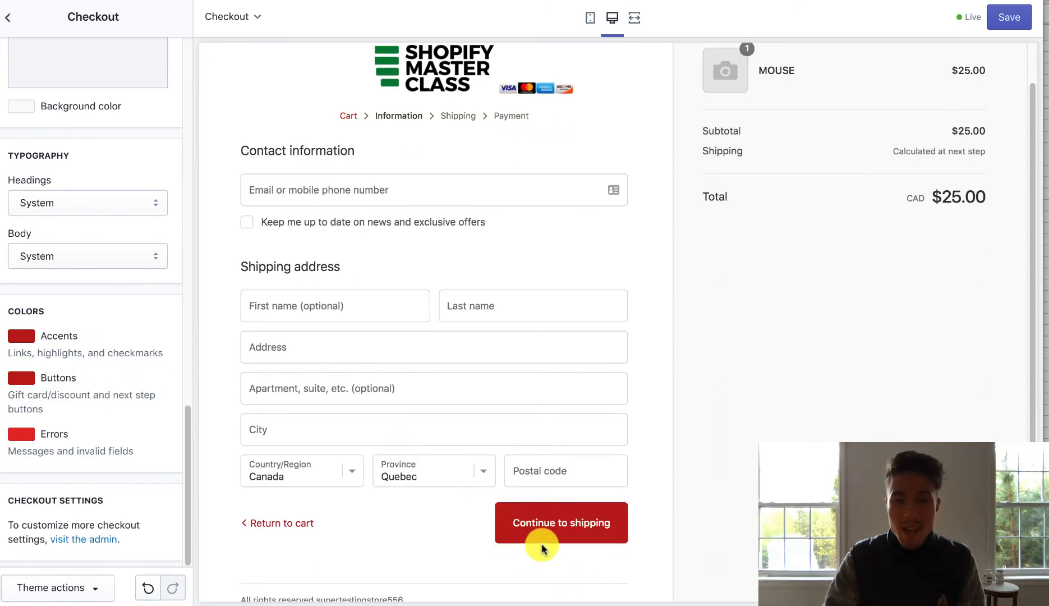
{"action": "left_click", "coordinate": [22, 336]}
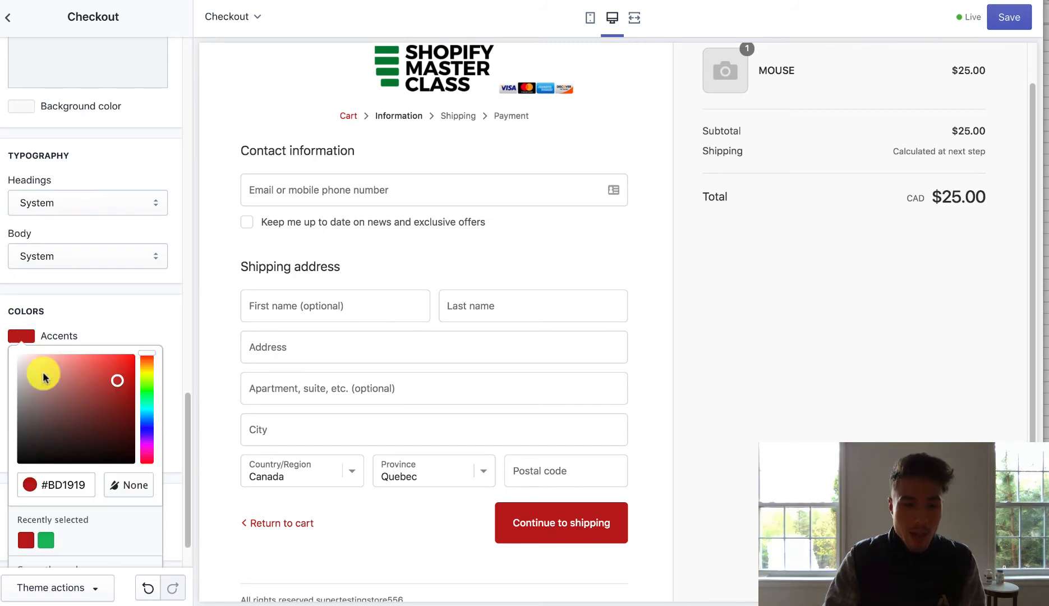
{"action": "left_click", "coordinate": [147, 391]}
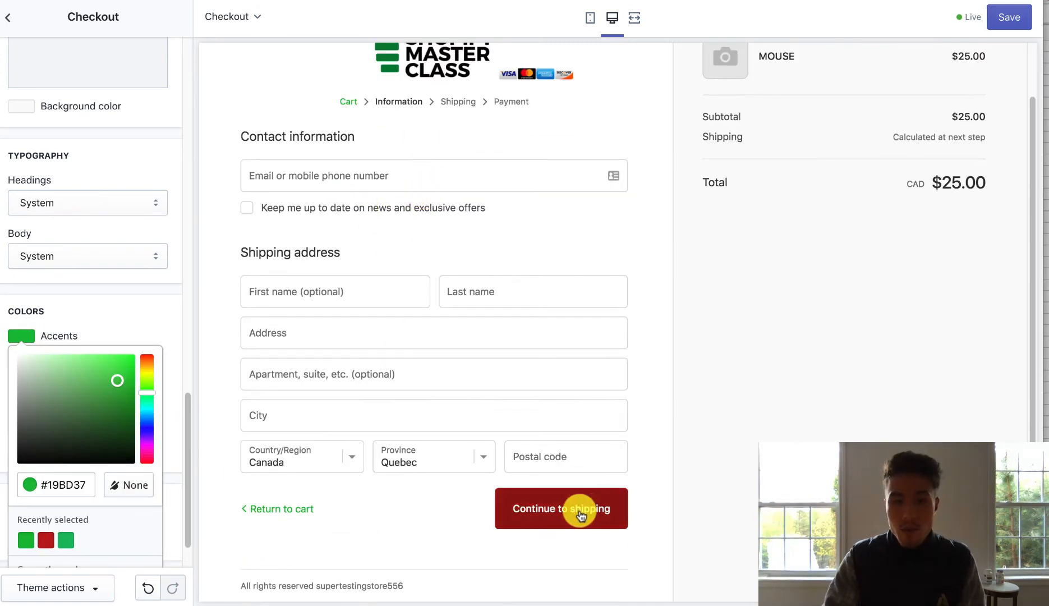
{"action": "mouse_move", "coordinate": [148, 309]}
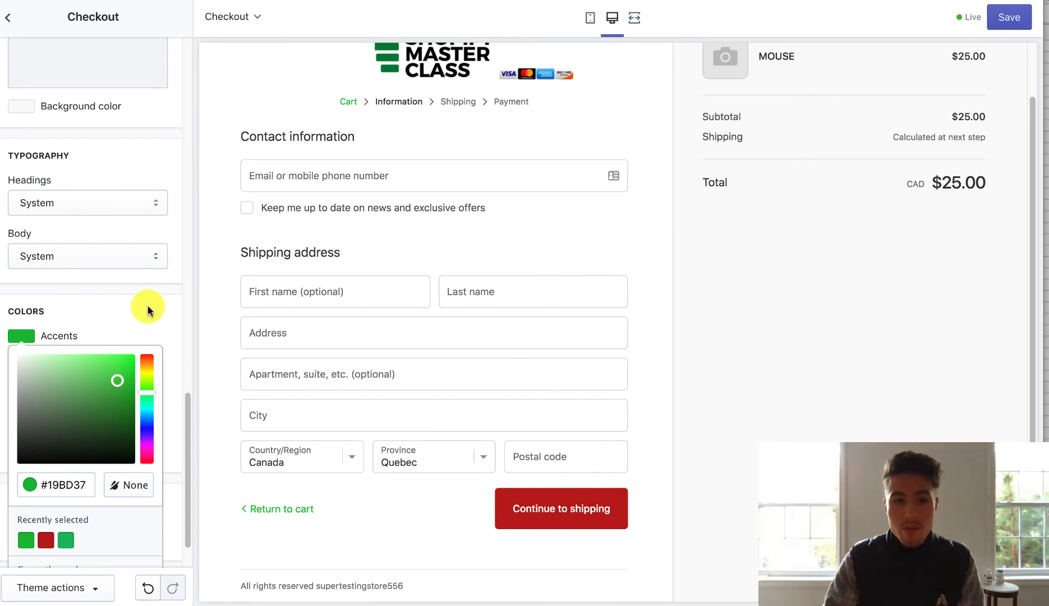
{"action": "left_click", "coordinate": [20, 335]}
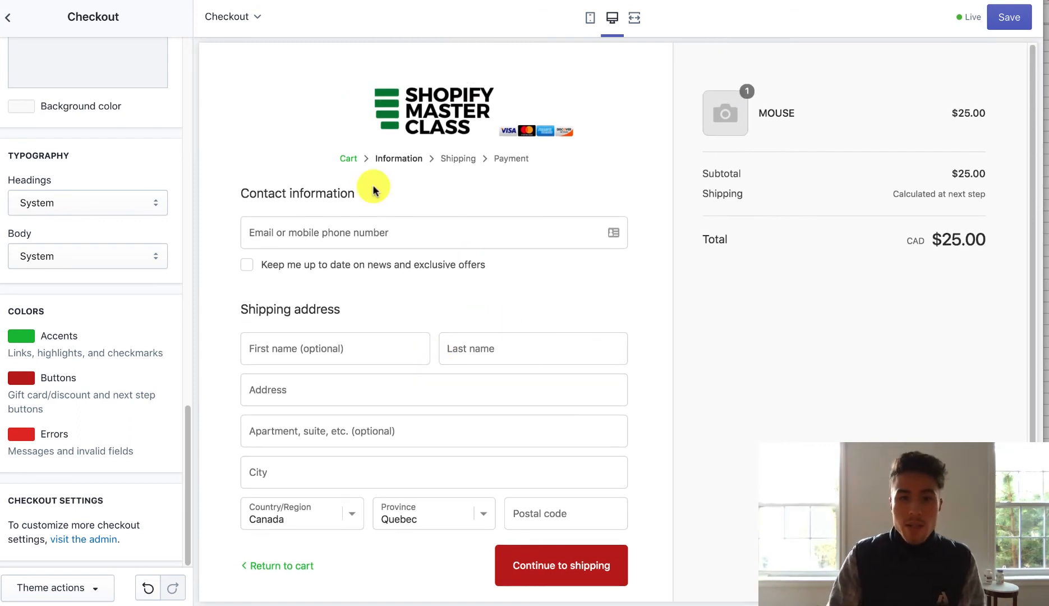
- Preview the checkout in mobile view, then exit the editor to Themes
{"action": "left_click", "coordinate": [589, 18]}
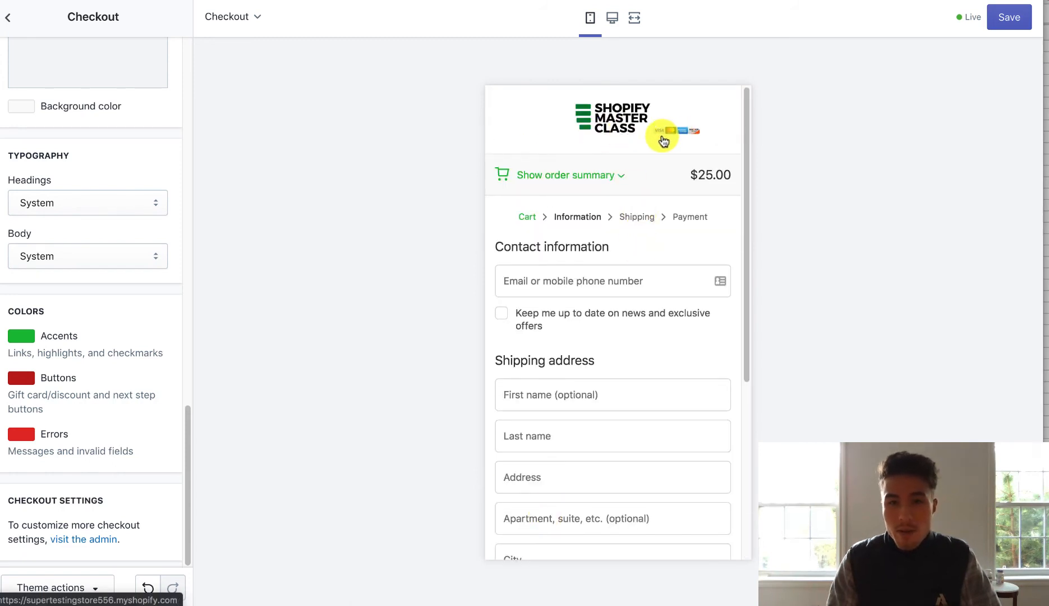
{"action": "mouse_move", "coordinate": [688, 141]}
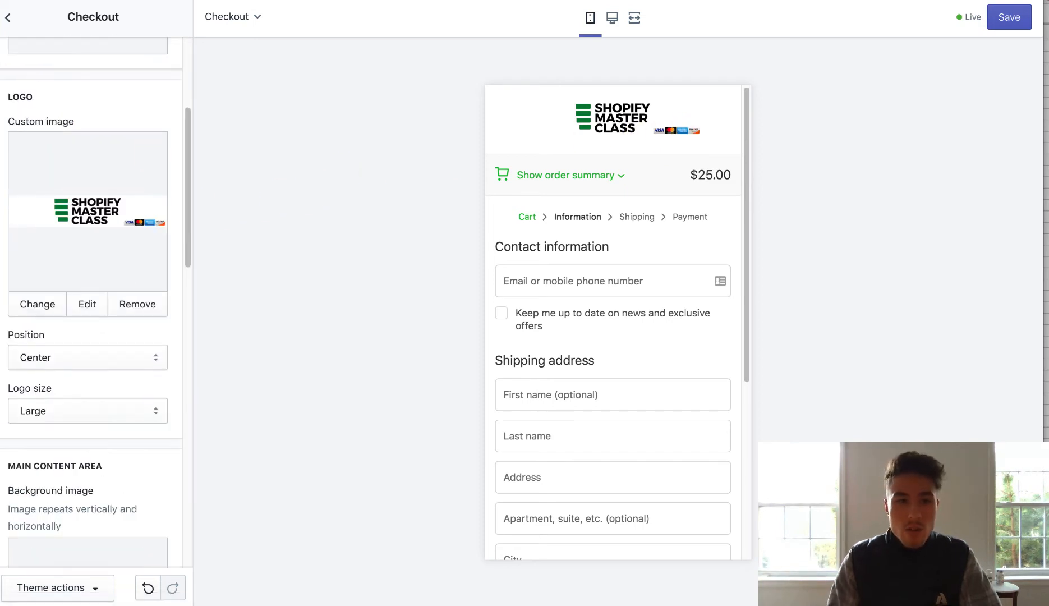
{"action": "left_click", "coordinate": [9, 17]}
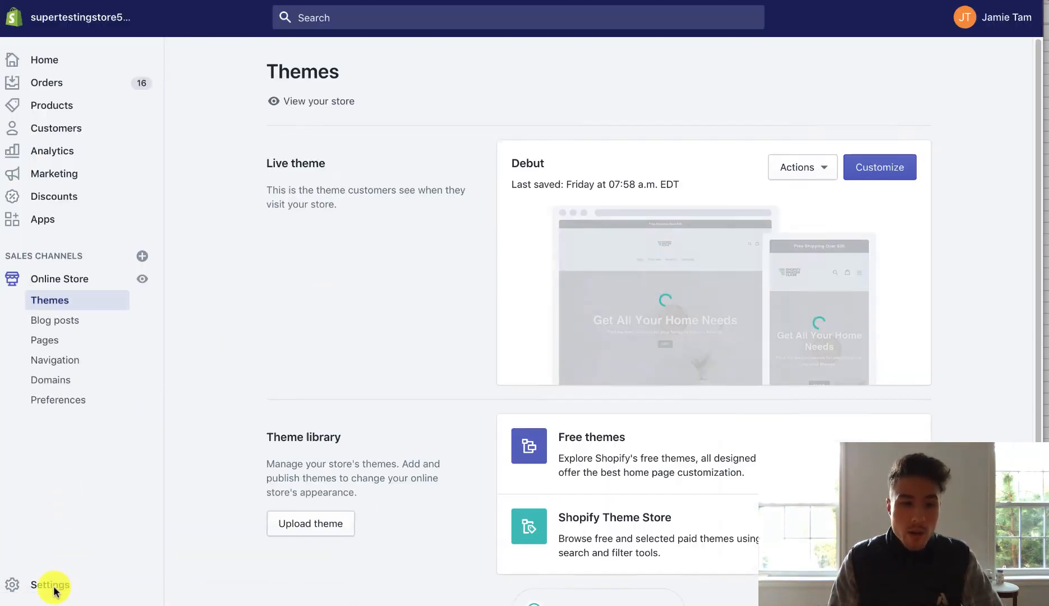
- Open Settings and go to the Checkout settings page
{"action": "left_click", "coordinate": [51, 583]}
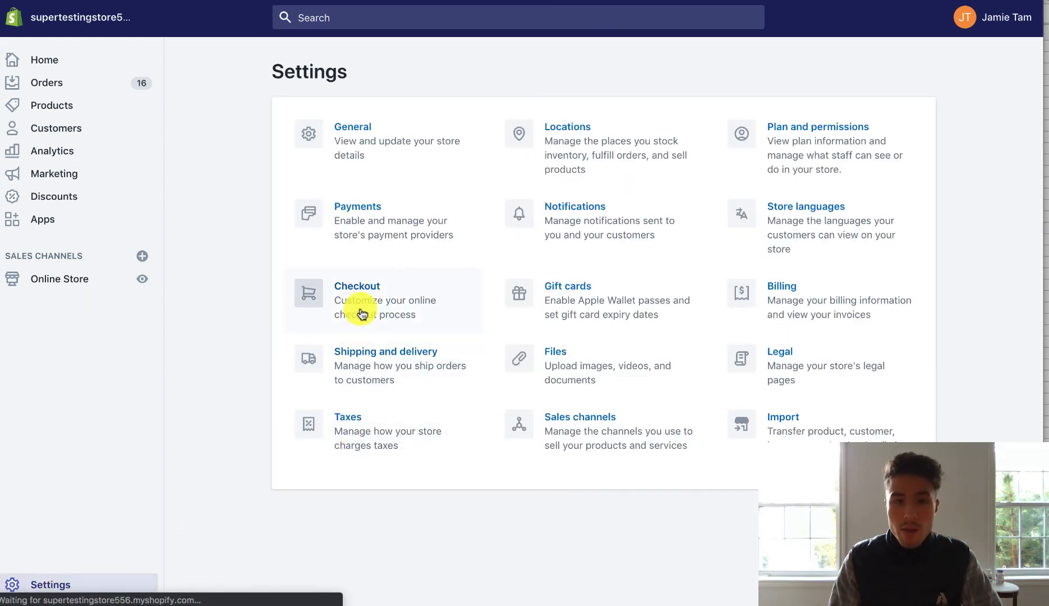
{"action": "left_click", "coordinate": [356, 285]}
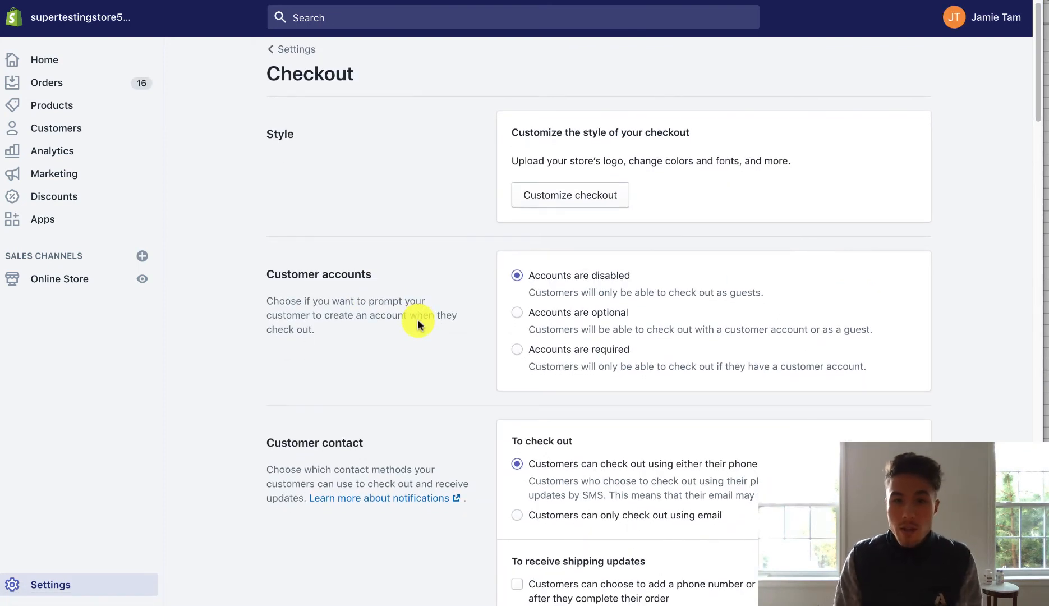
{"action": "double_click", "coordinate": [346, 275]}
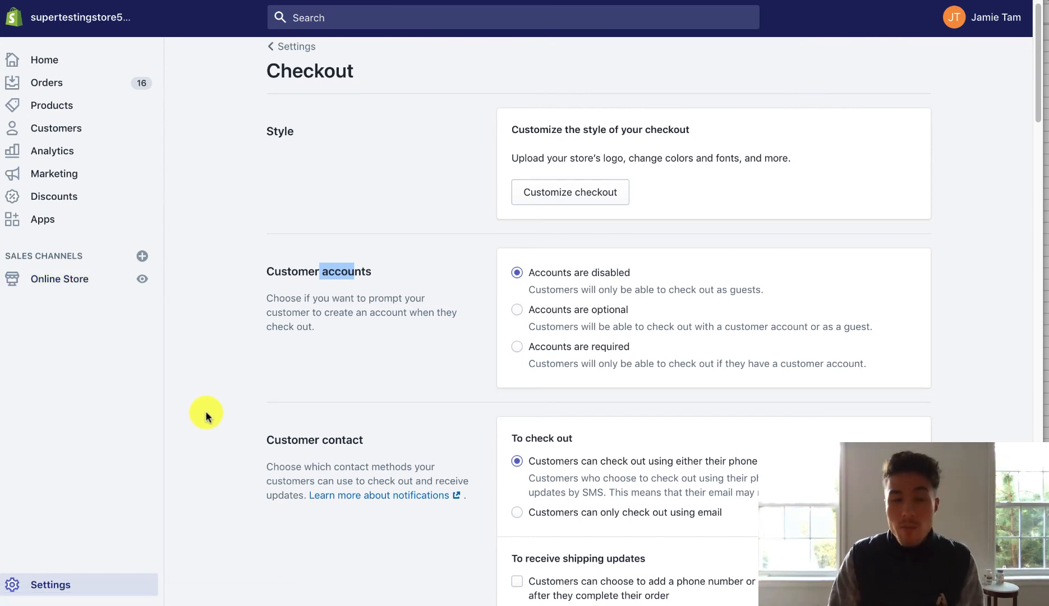
{"action": "scroll", "scroll_direction": "down", "scroll_amount": 3}
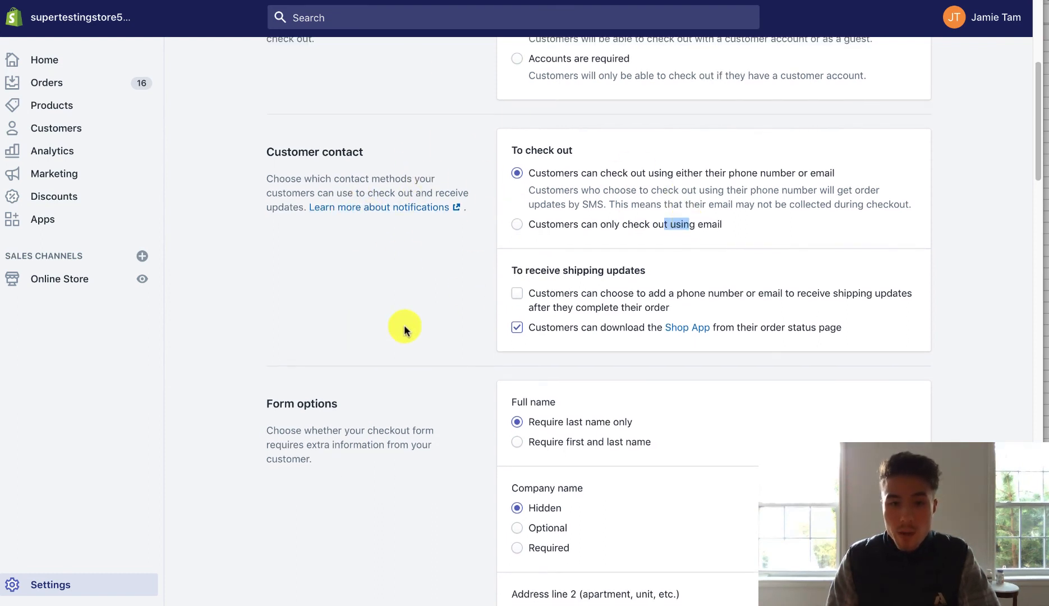
{"action": "scroll", "scroll_direction": "down", "scroll_amount": 3}
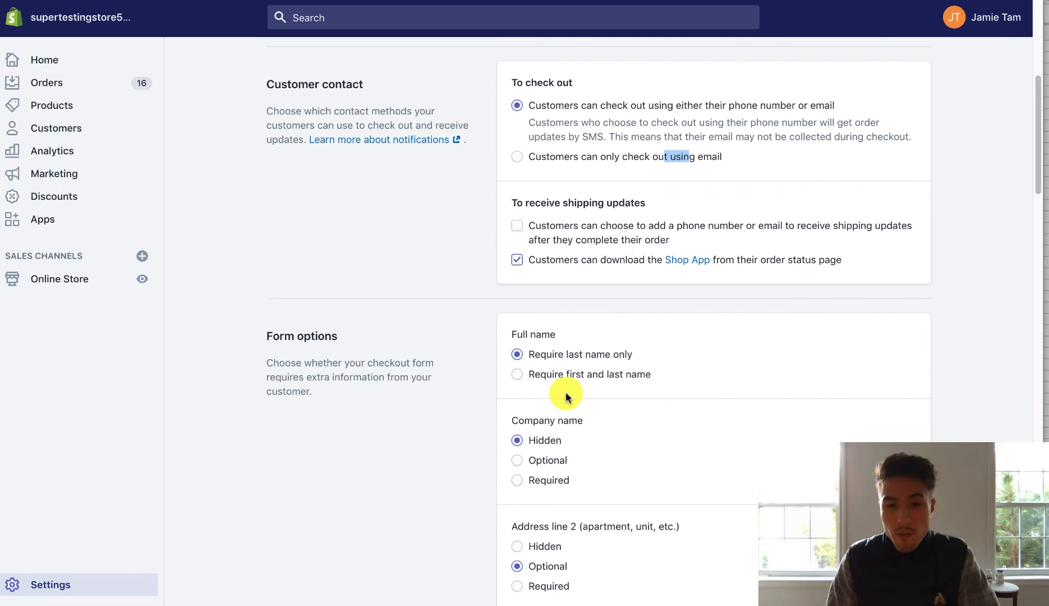
{"action": "scroll", "scroll_direction": "down", "scroll_amount": 3}
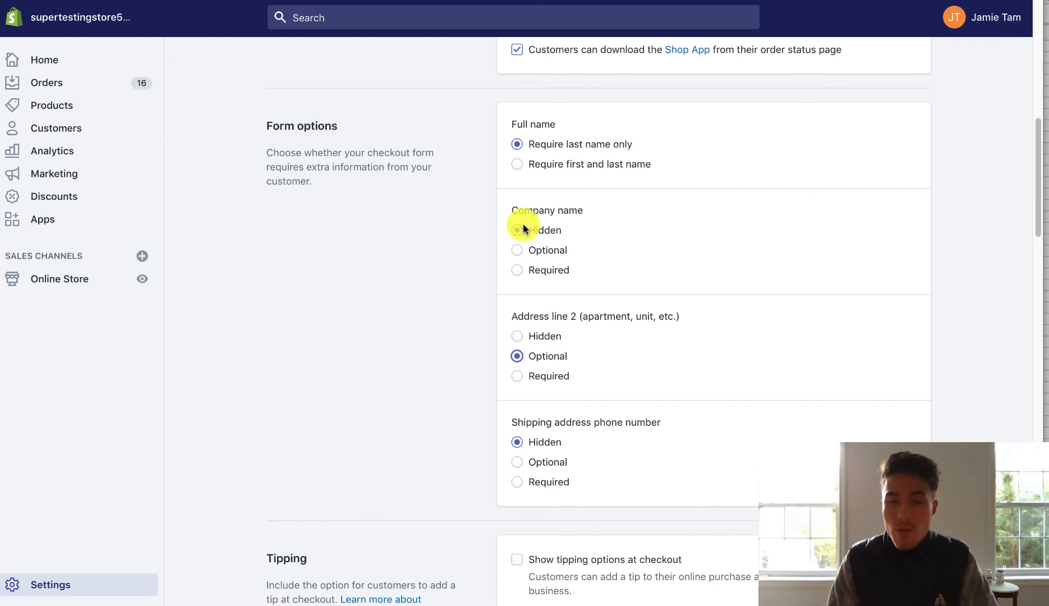
{"action": "left_click", "coordinate": [517, 230]}
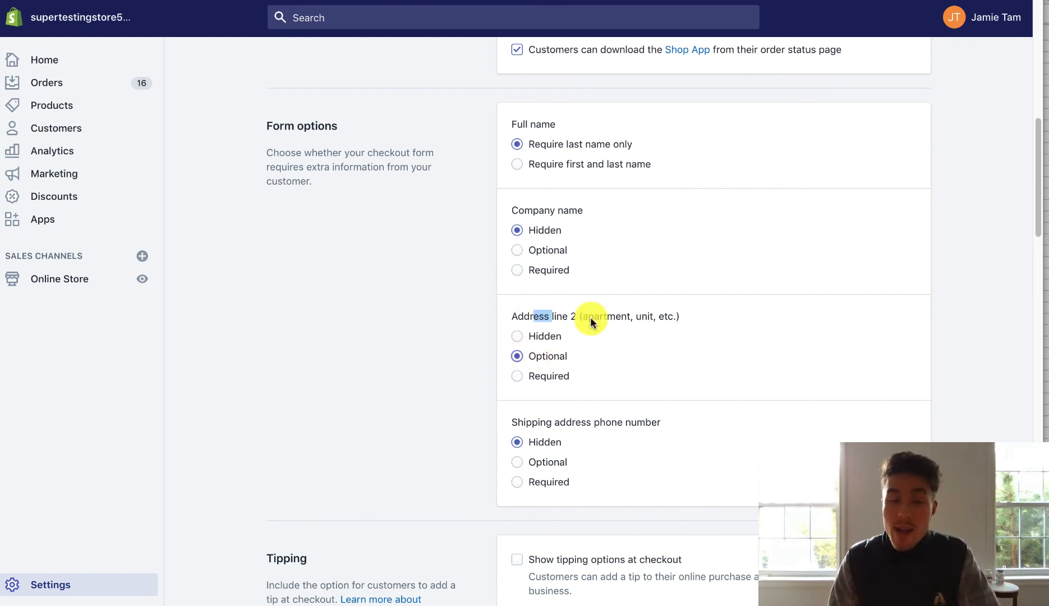
{"action": "scroll", "scroll_direction": "down", "scroll_amount": 3}
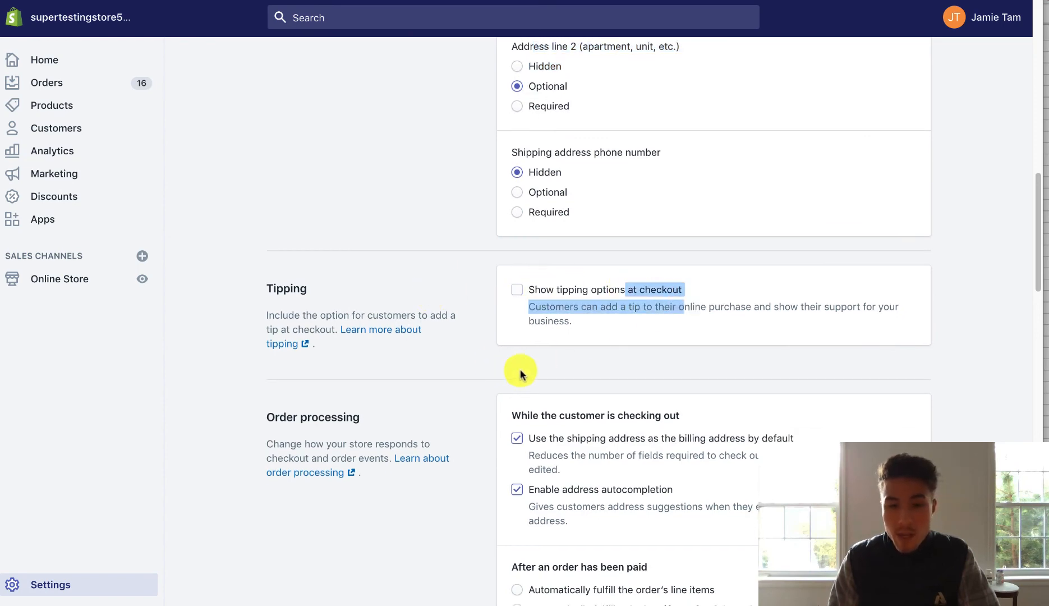
{"action": "scroll", "scroll_direction": "down", "scroll_amount": 3}
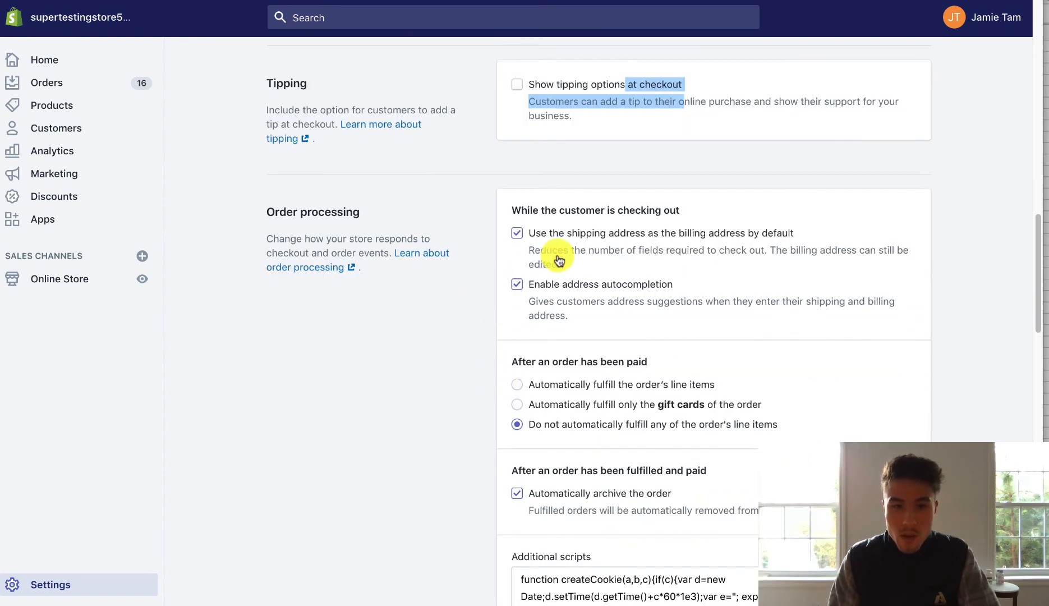
{"action": "scroll", "scroll_direction": "down", "scroll_amount": 3}
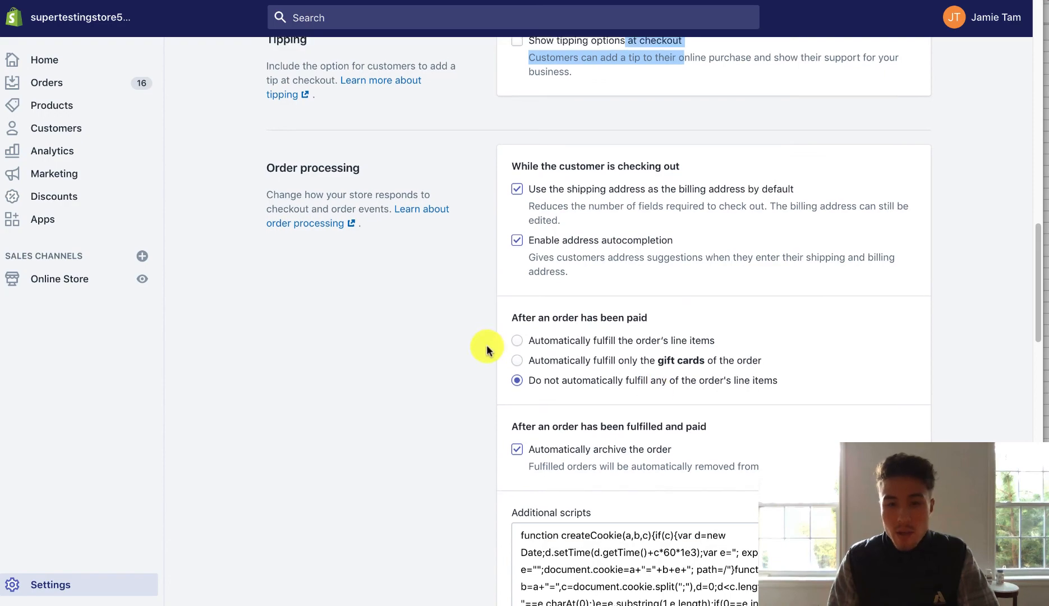
{"action": "scroll", "scroll_direction": "down", "scroll_amount": 3}
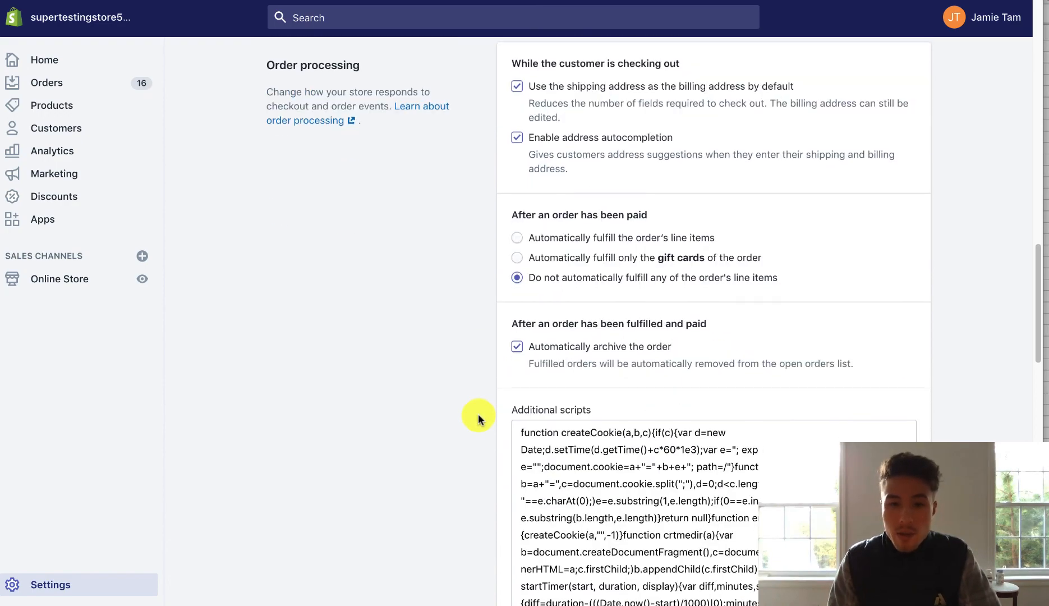
{"action": "scroll", "scroll_direction": "down", "scroll_amount": 3}
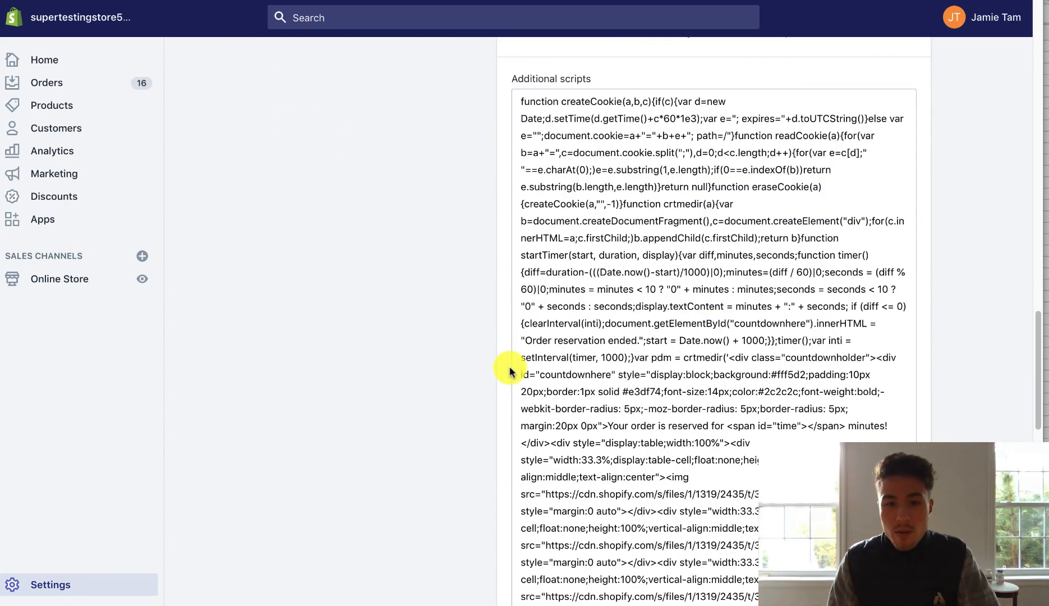
{"action": "scroll", "scroll_direction": "down", "scroll_amount": 3}
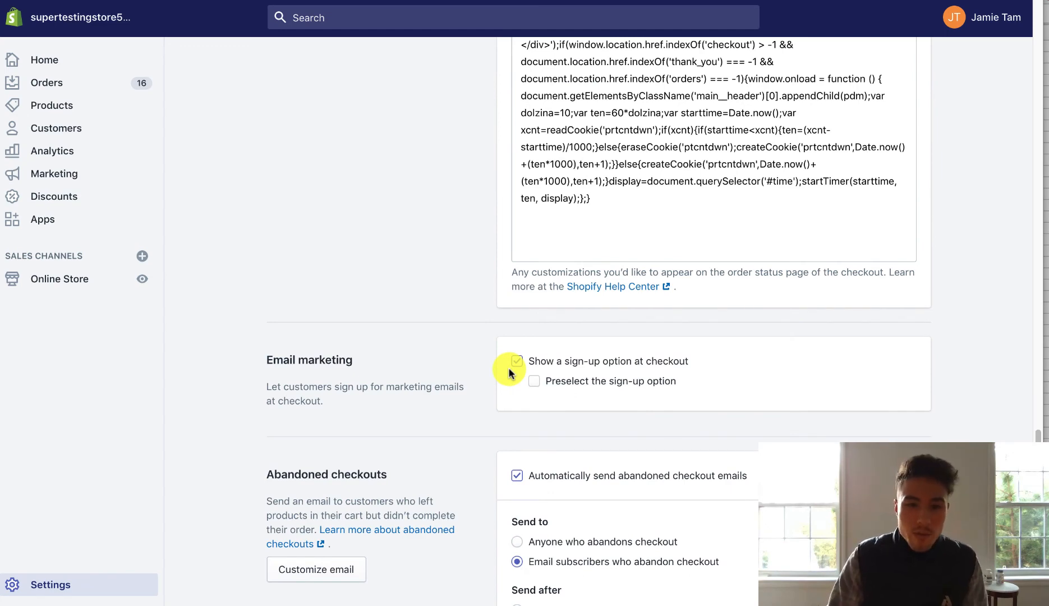
{"action": "scroll", "scroll_direction": "down", "scroll_amount": 3}
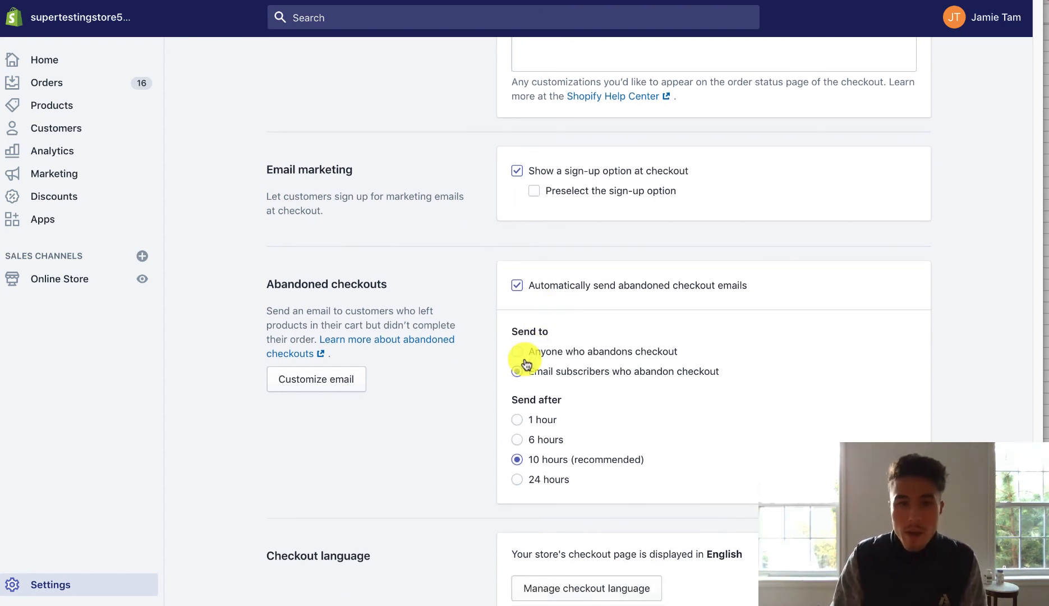
{"action": "left_click", "coordinate": [517, 371]}
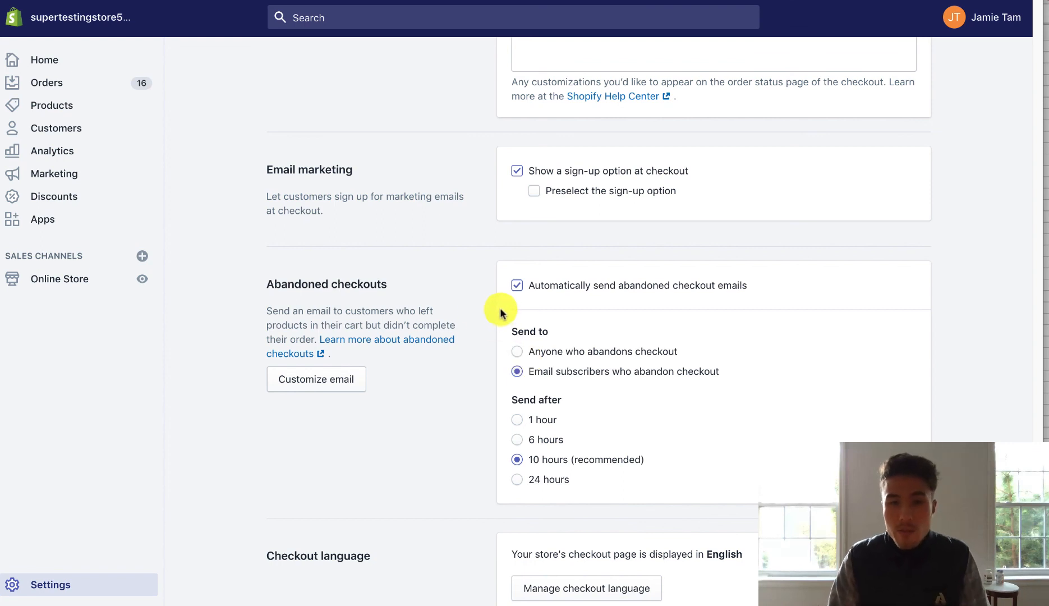
{"action": "scroll", "scroll_direction": "down", "scroll_amount": 3}
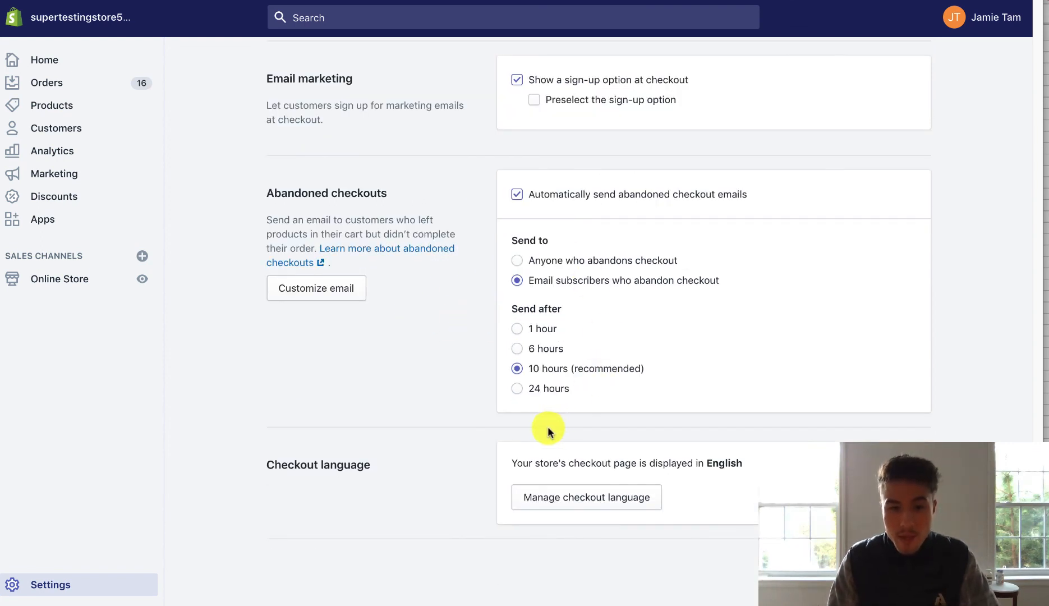